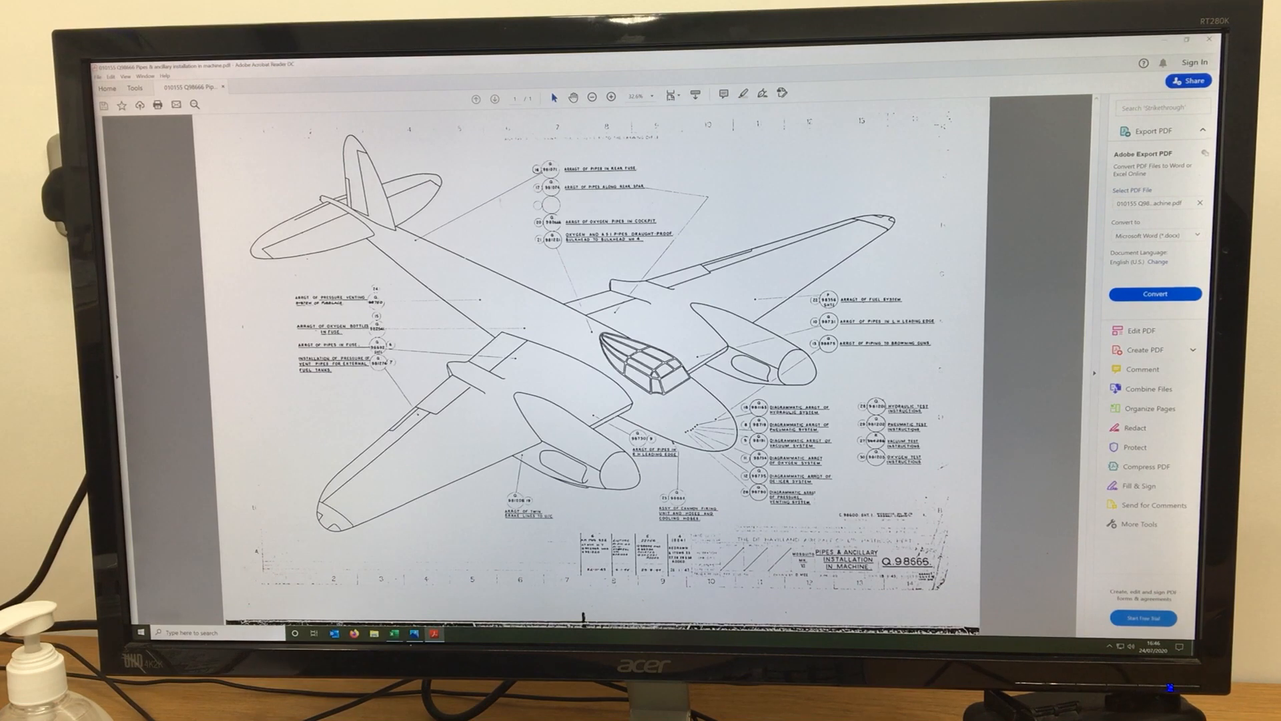
# Step: Zoom into the pipes drawing to read the pipe and oxygen labels beside the fuselage
pyautogui.click(611, 95)
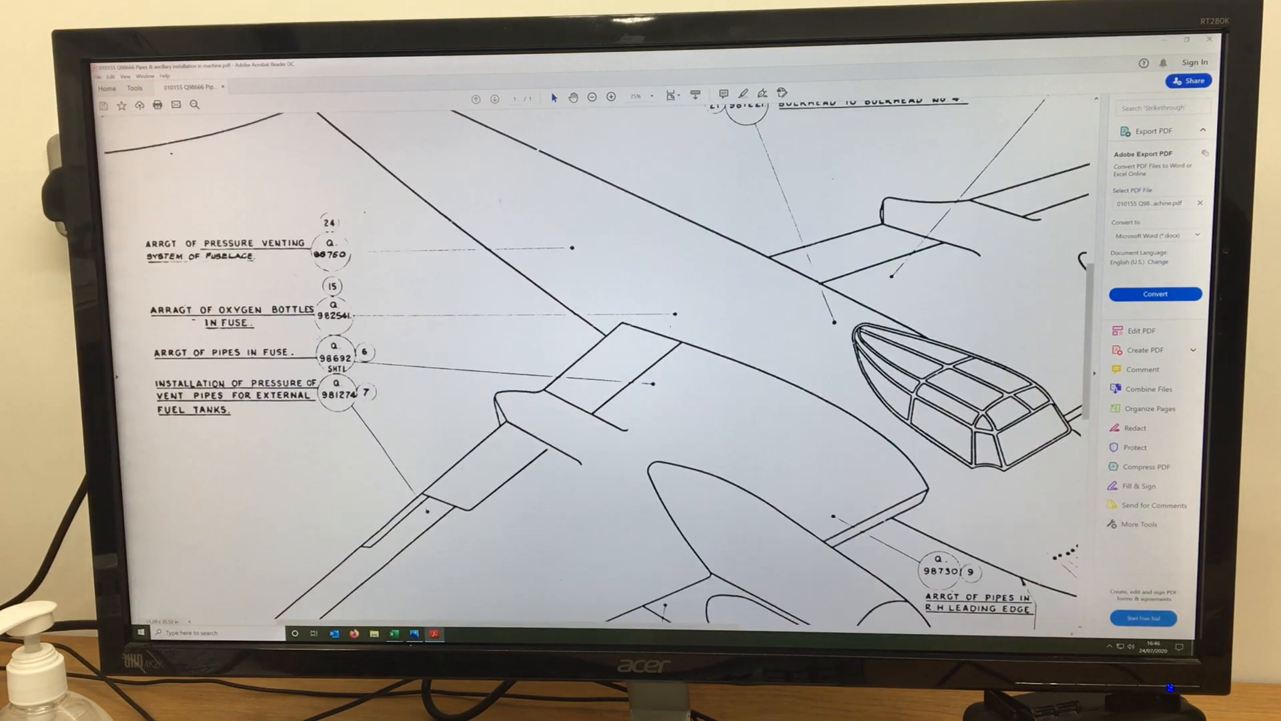
pyautogui.click(611, 96)
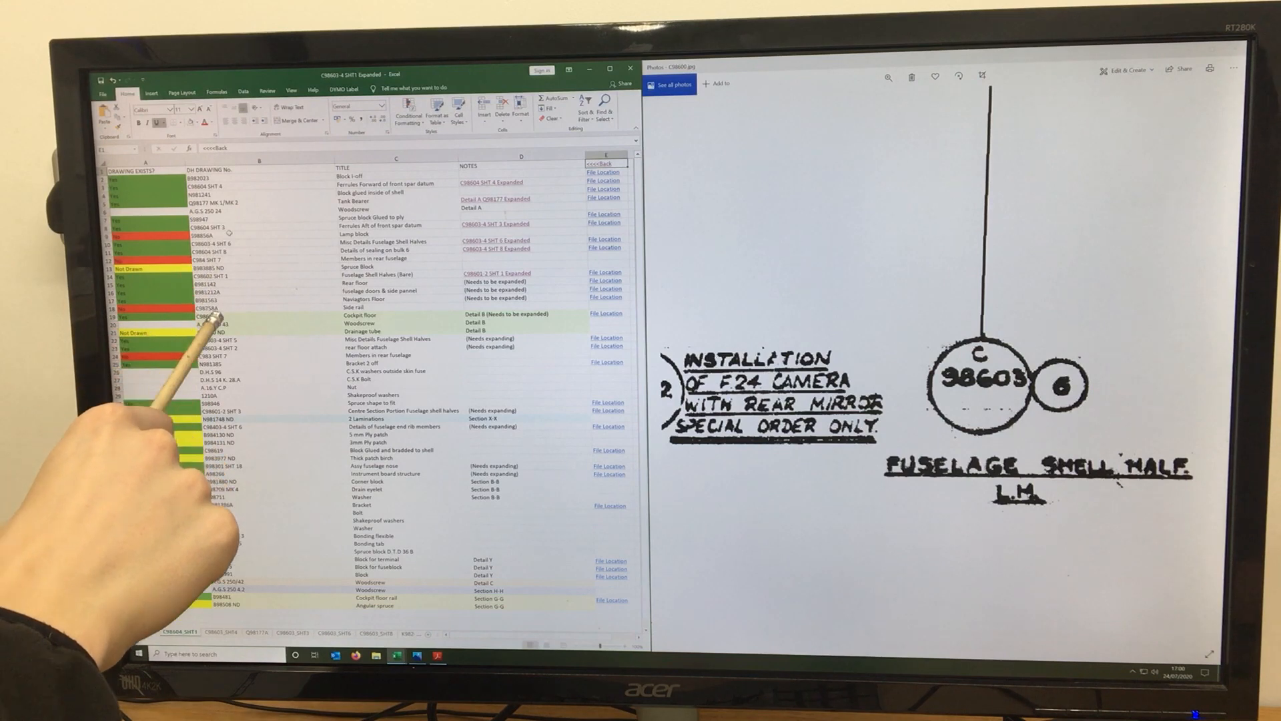
# Step: Open a fuselage structure drawing image from the C98603-4 Structure folder in Photos
pyautogui.scroll(-3)
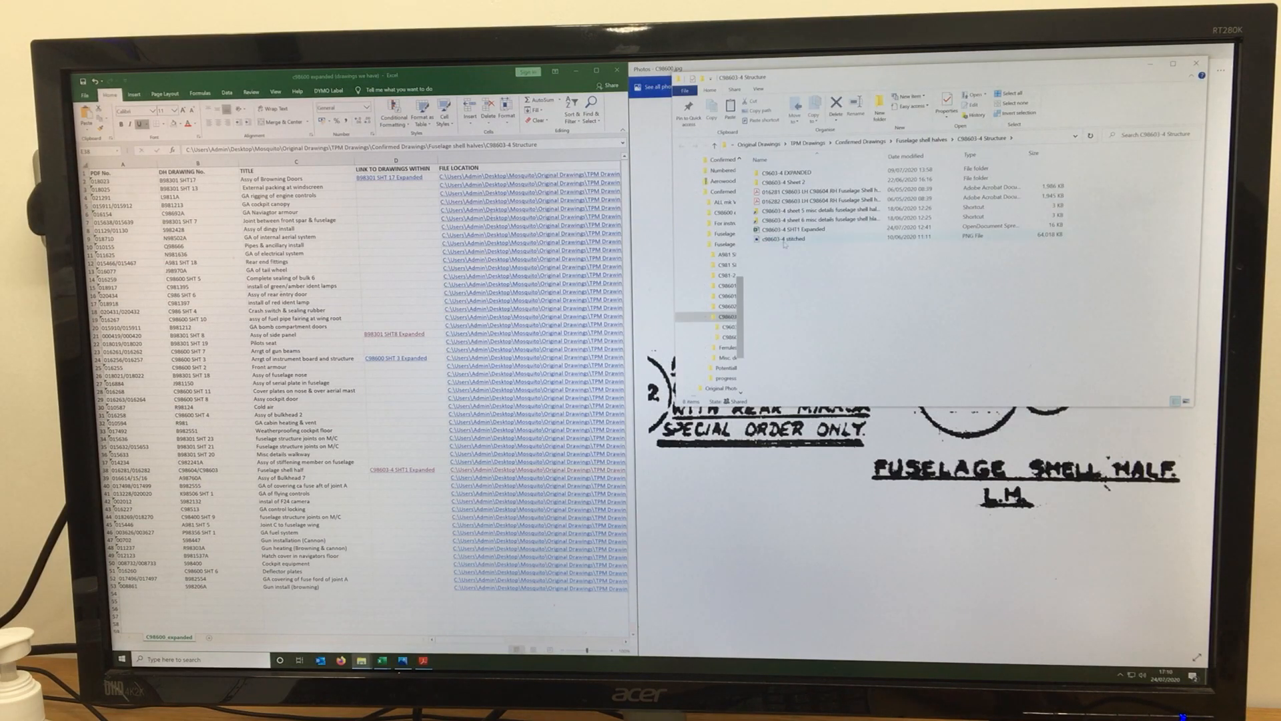
pyautogui.doubleClick(786, 240)
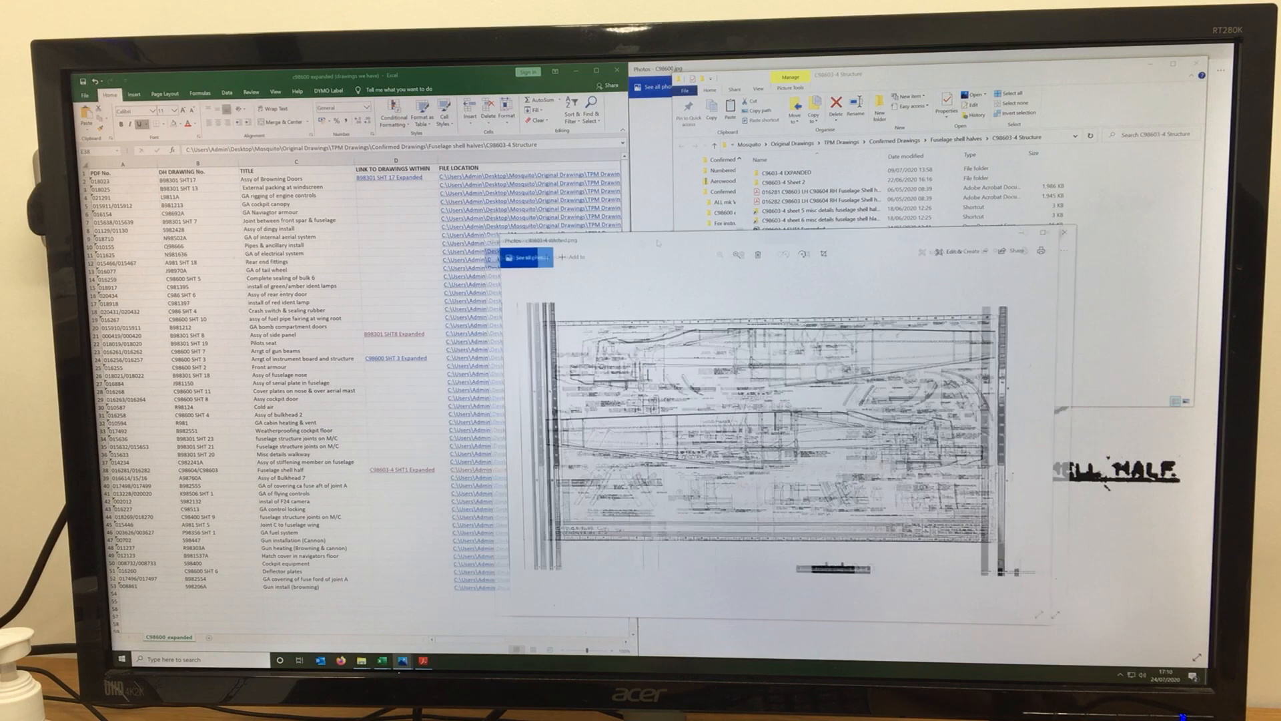